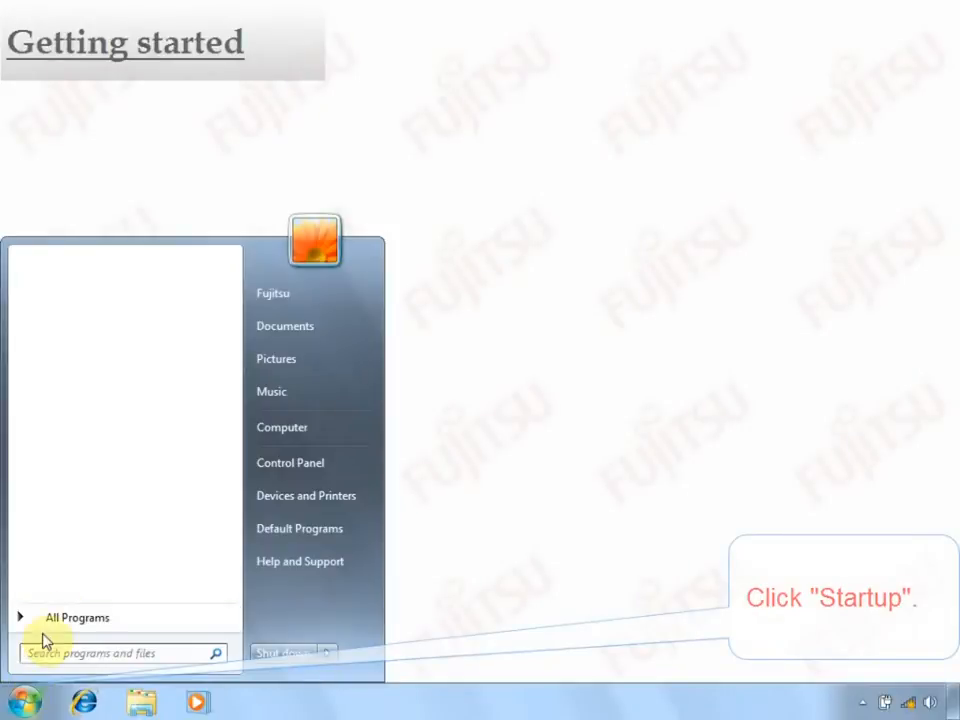
Expand the LifeBook Application Panel folder under All Programs in the Start Menu
click(77, 617)
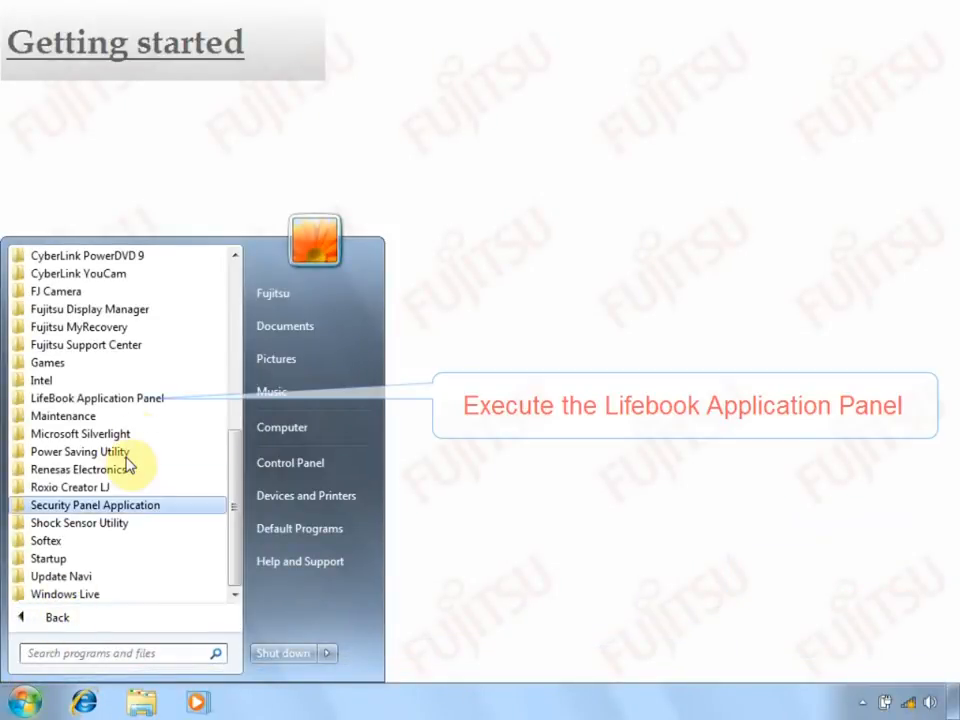
click(97, 398)
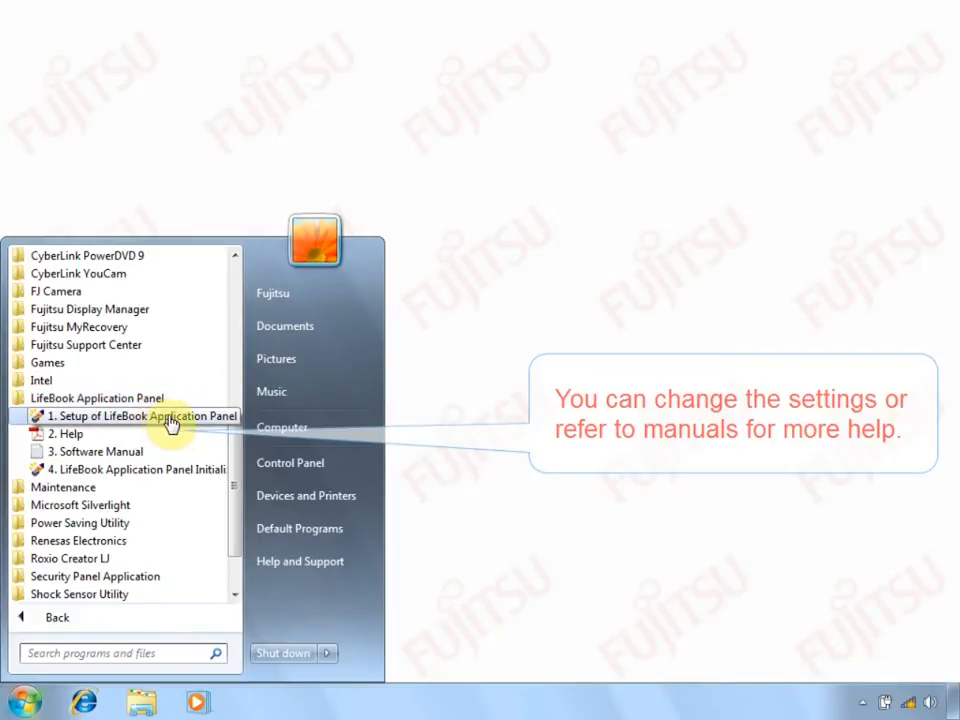
mouse_move(170, 451)
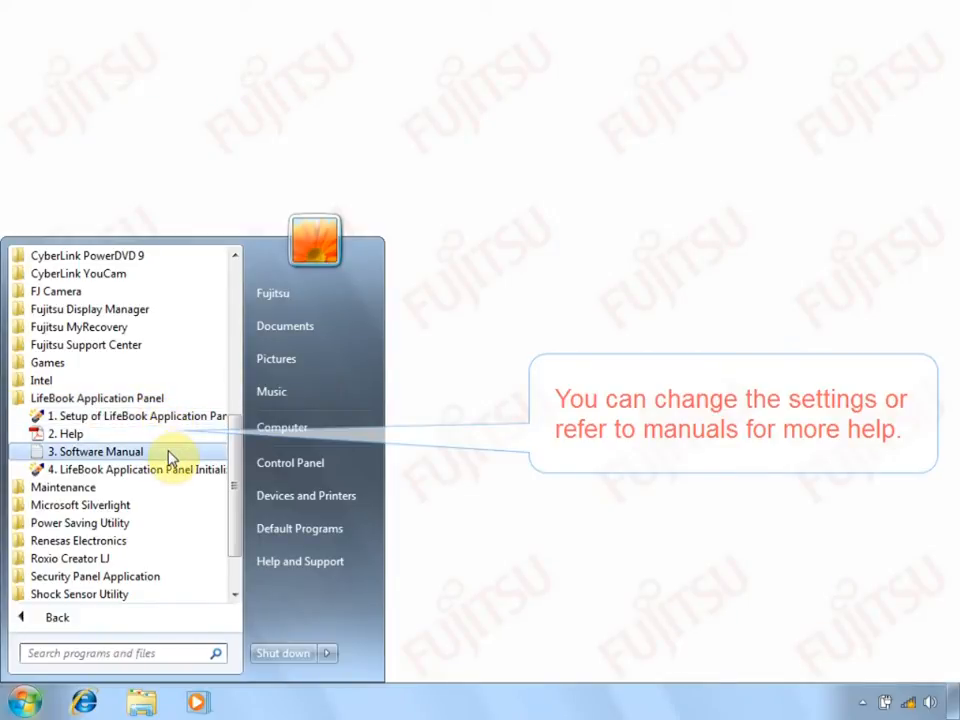
mouse_move(170, 469)
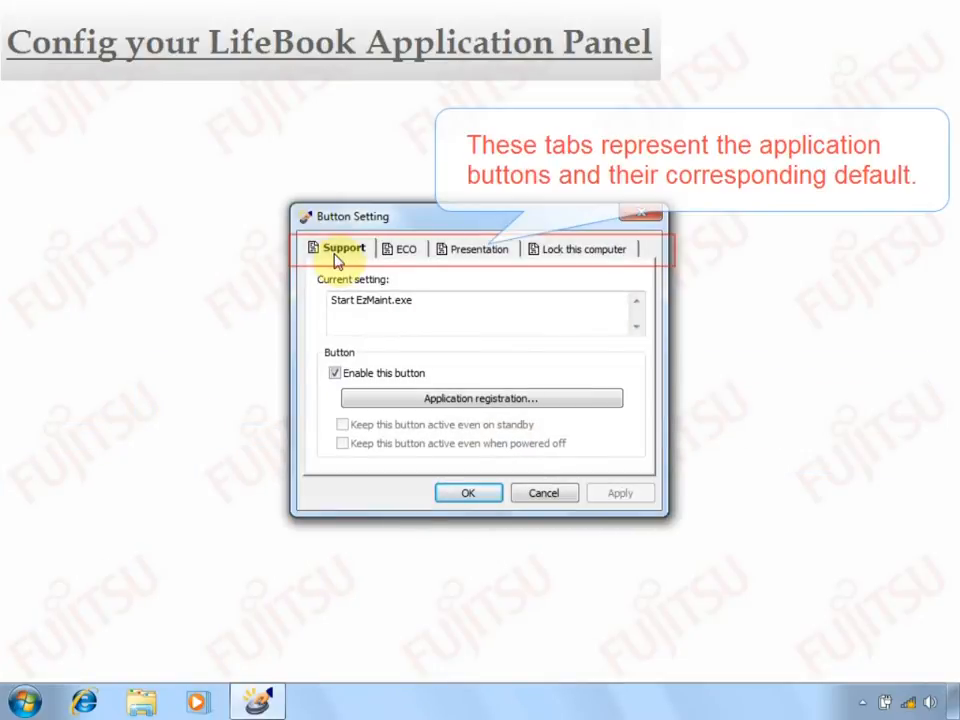
Review the ECO, Presentation and Lock tabs, toggle Presentation's enable setting, then begin application registration
click(399, 249)
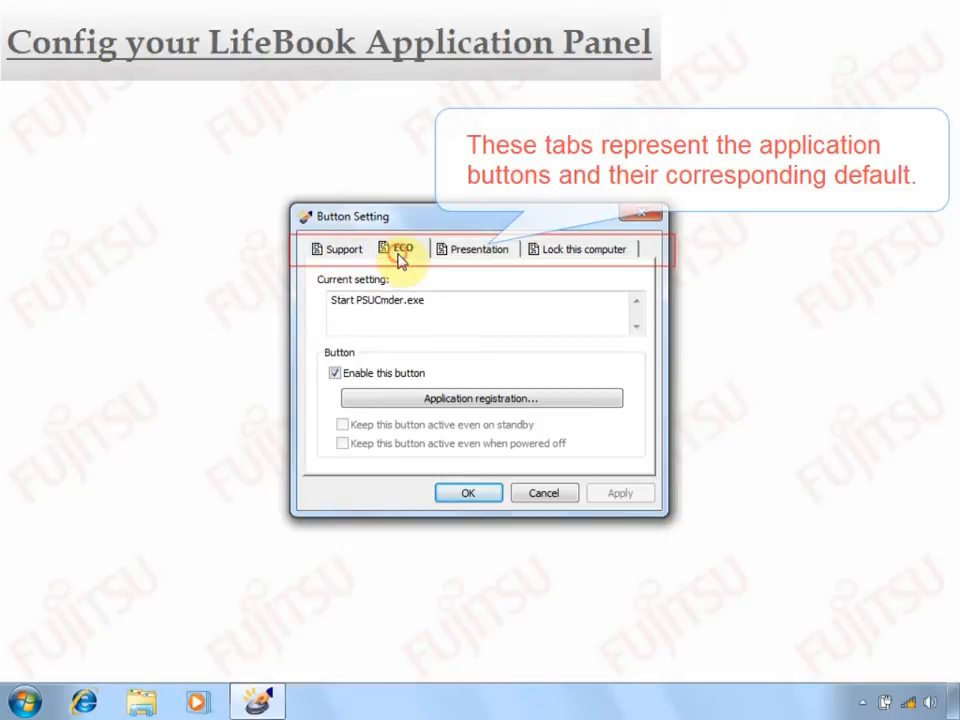
click(479, 249)
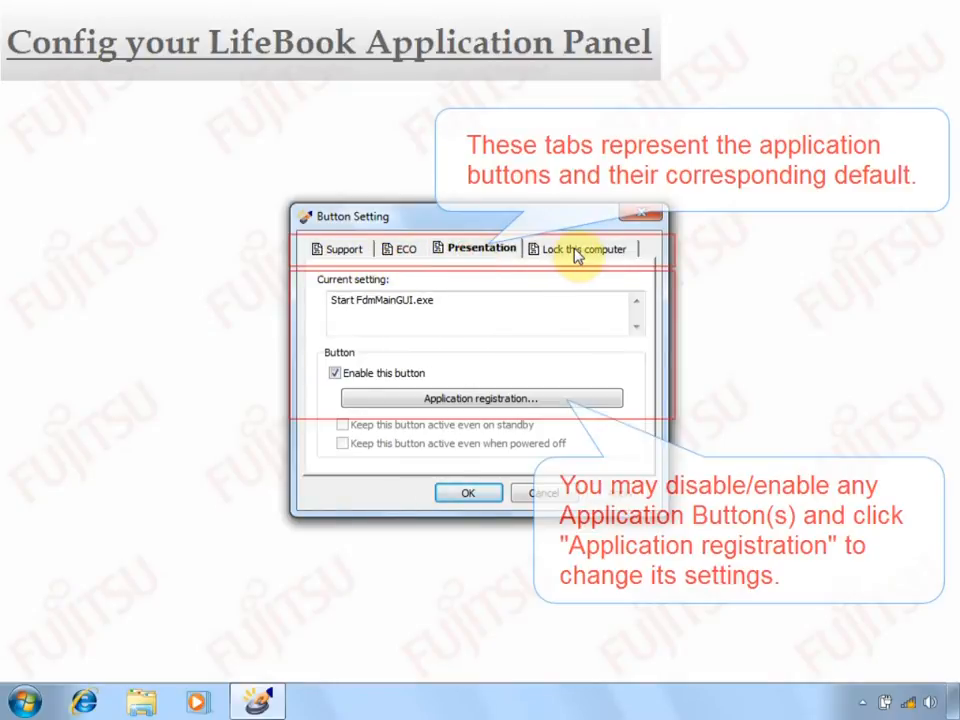
click(585, 248)
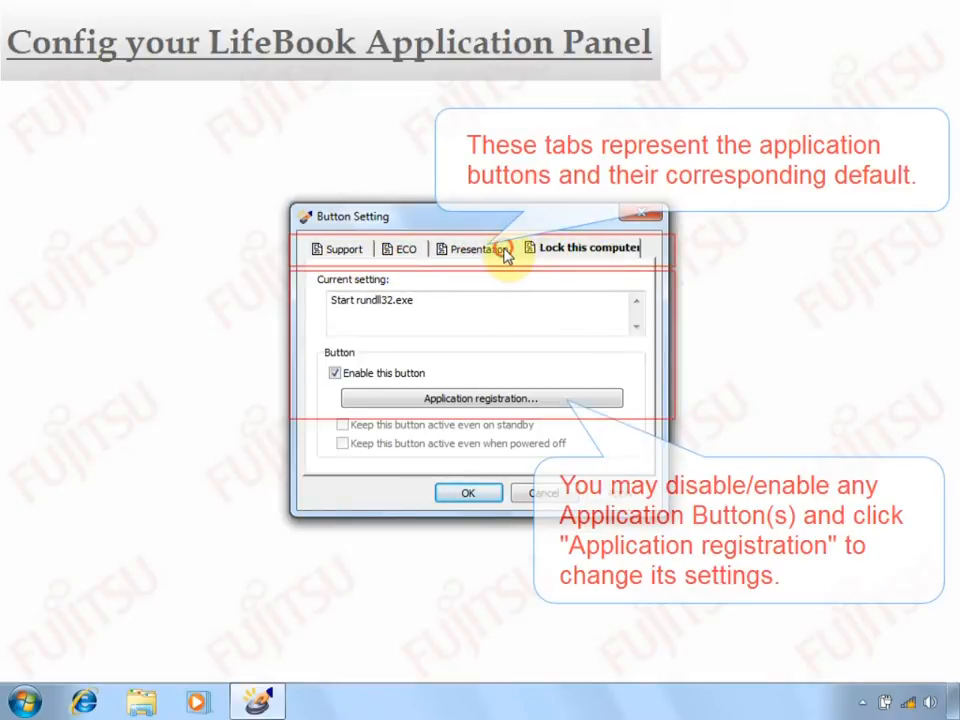
click(470, 248)
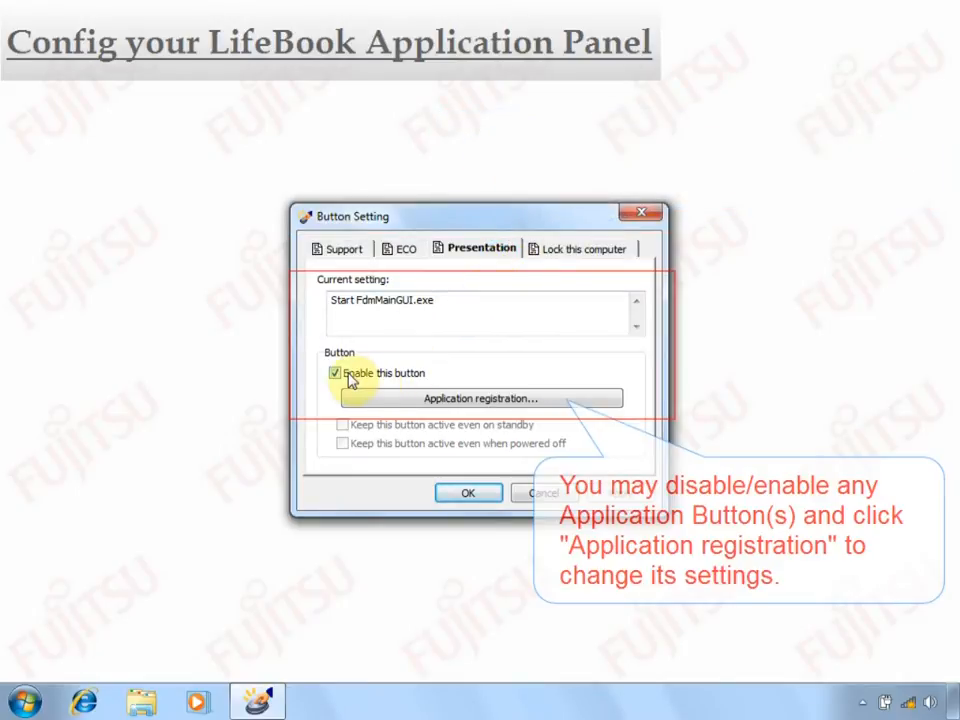
click(335, 372)
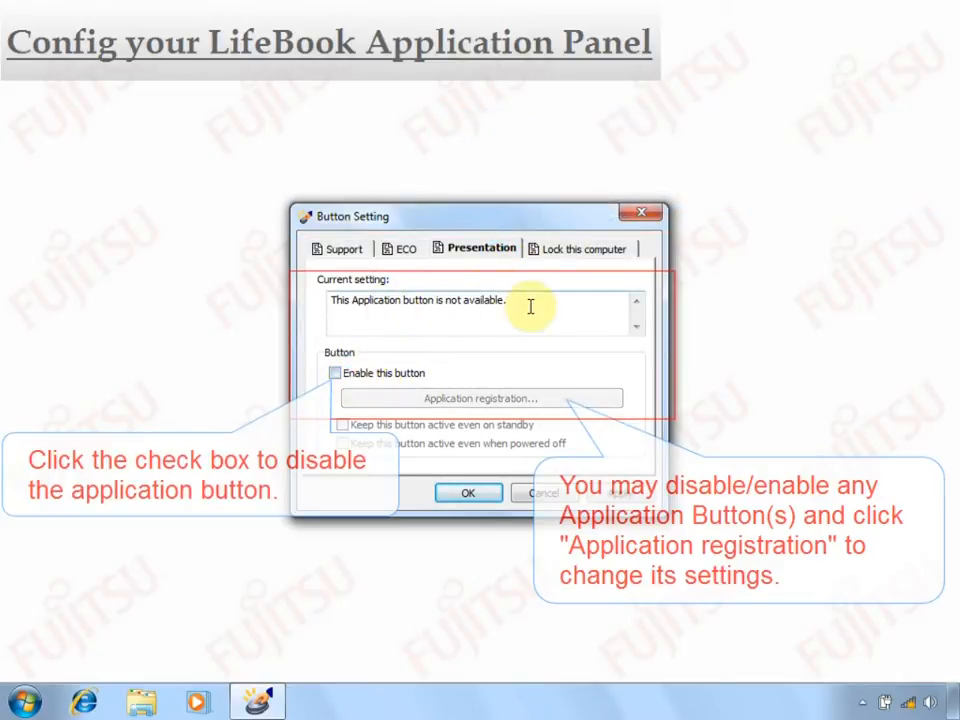
click(335, 372)
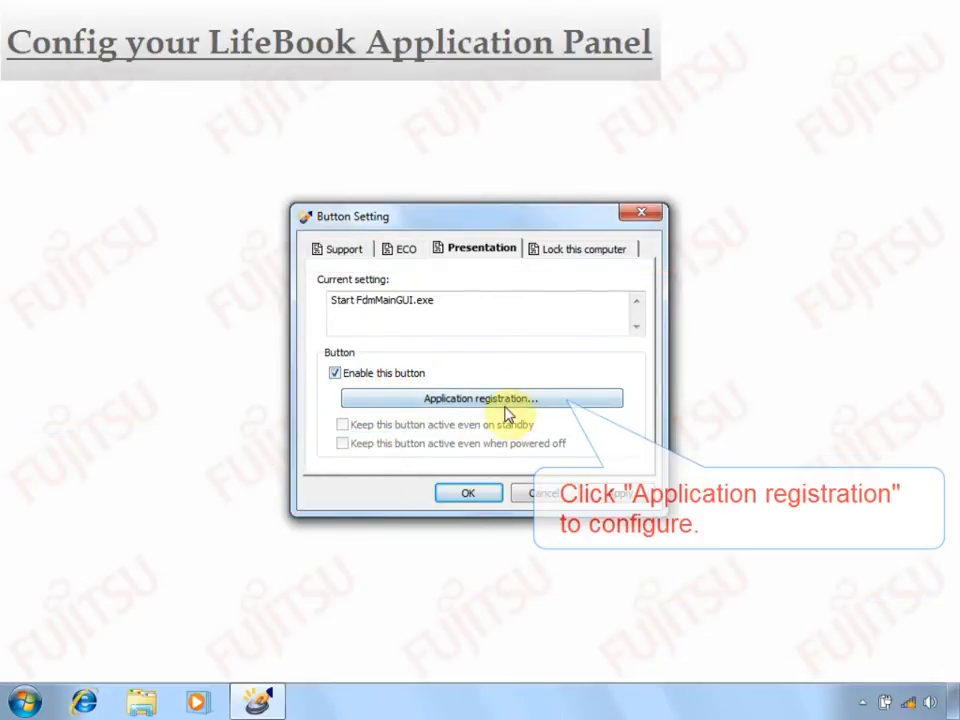
click(481, 398)
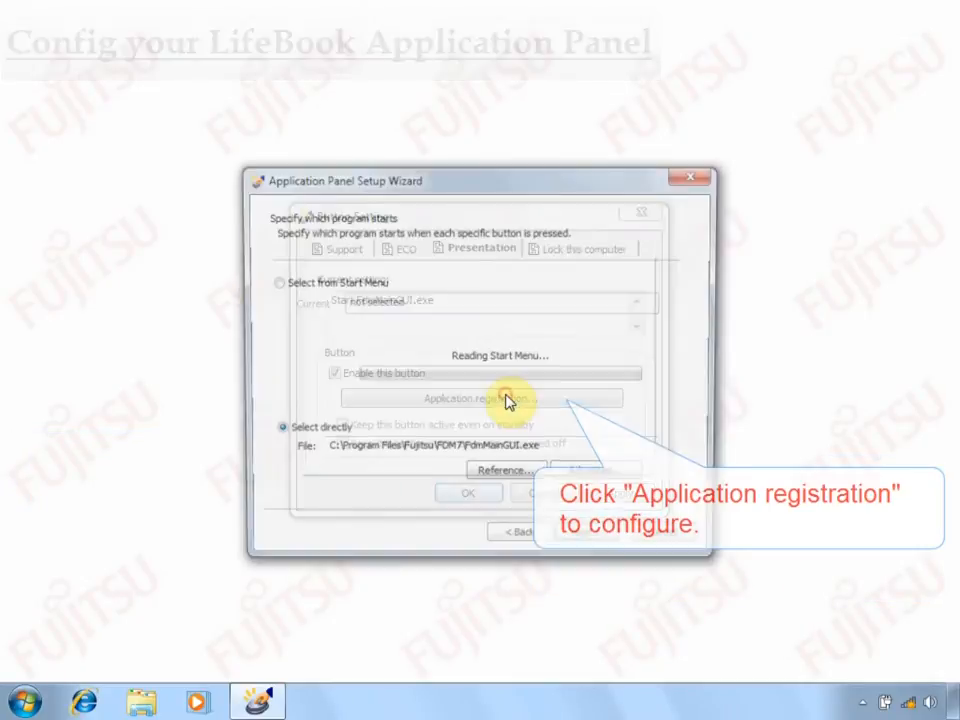
Pick Adobe Reader 9 from the Start Menu, then switch to direct selection and browse for the file
click(478, 398)
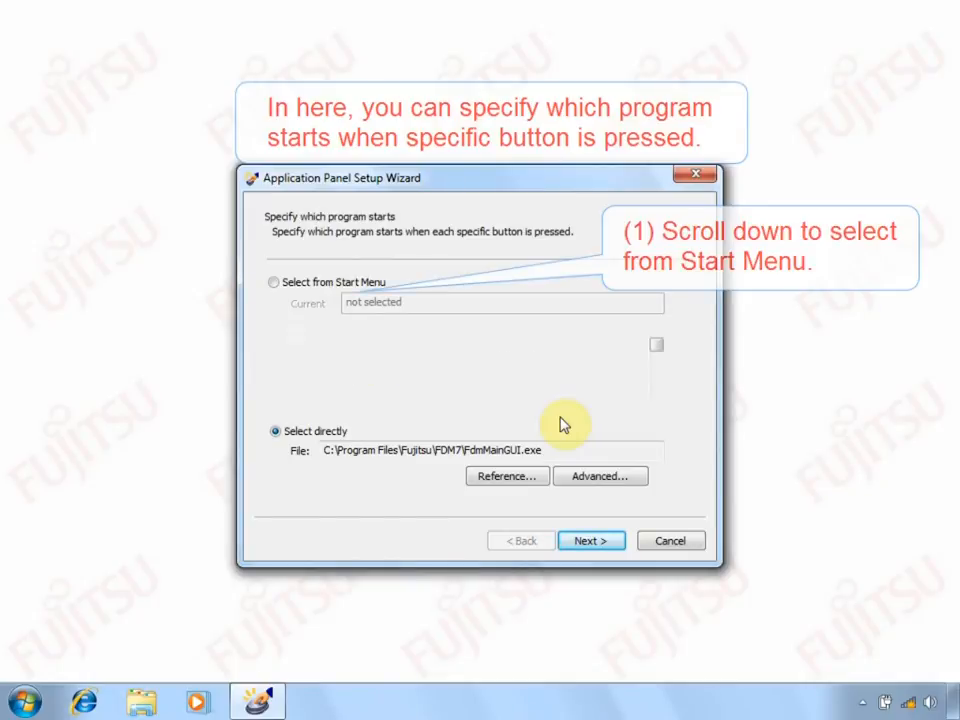
click(275, 282)
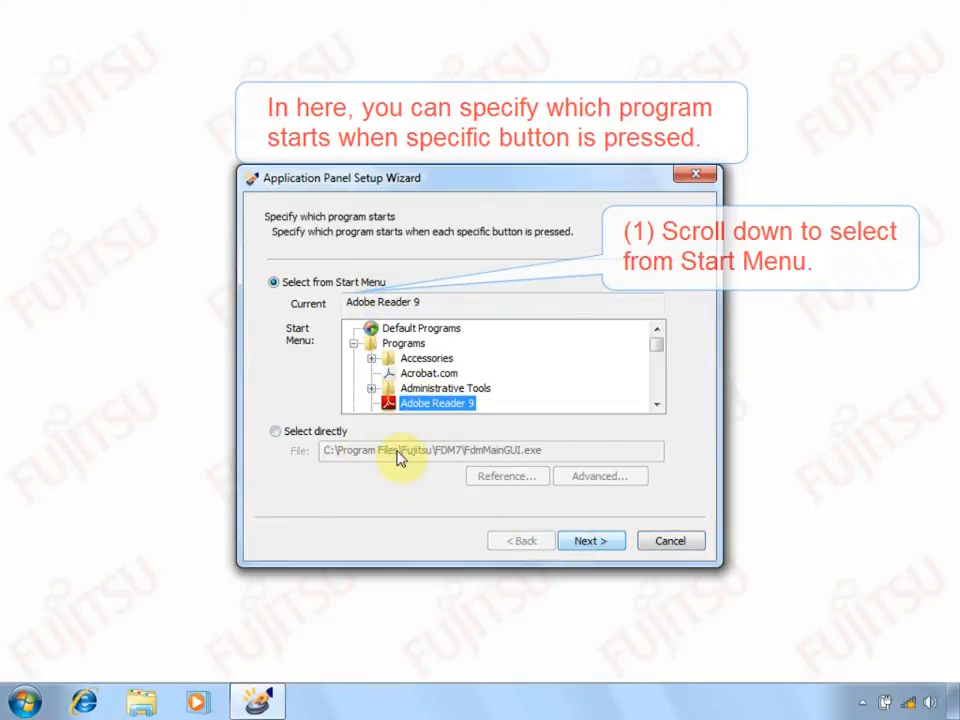
click(275, 430)
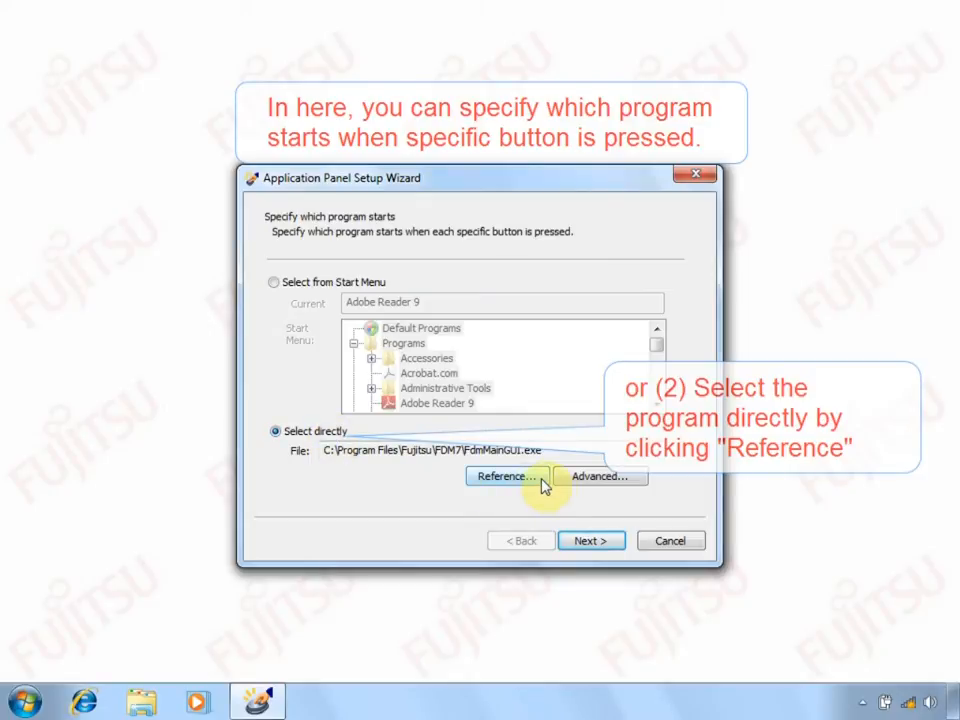
click(505, 476)
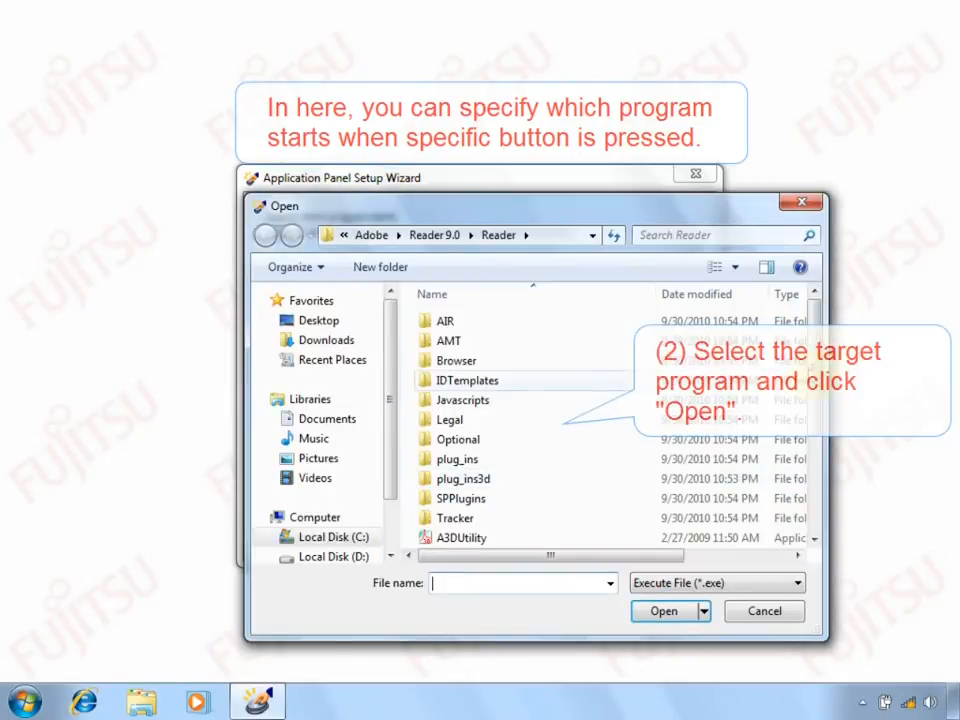
Choose AcroRd32.exe from the Adobe Reader 9.0 folder and bring up the Advanced launch options
scroll(down, 3)
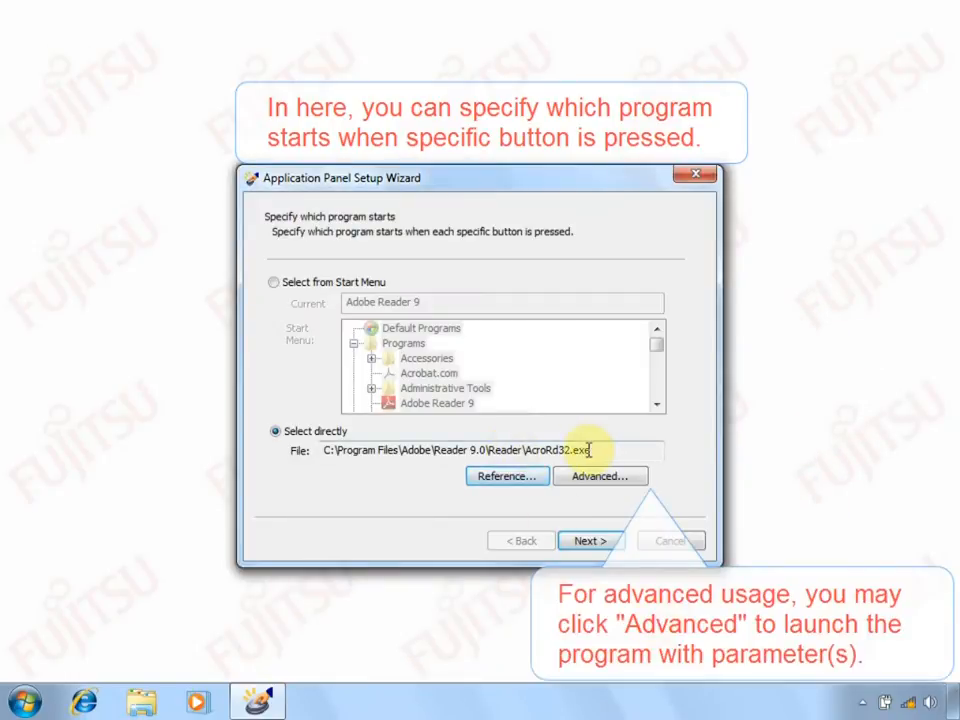
click(599, 476)
text(- type your pa)
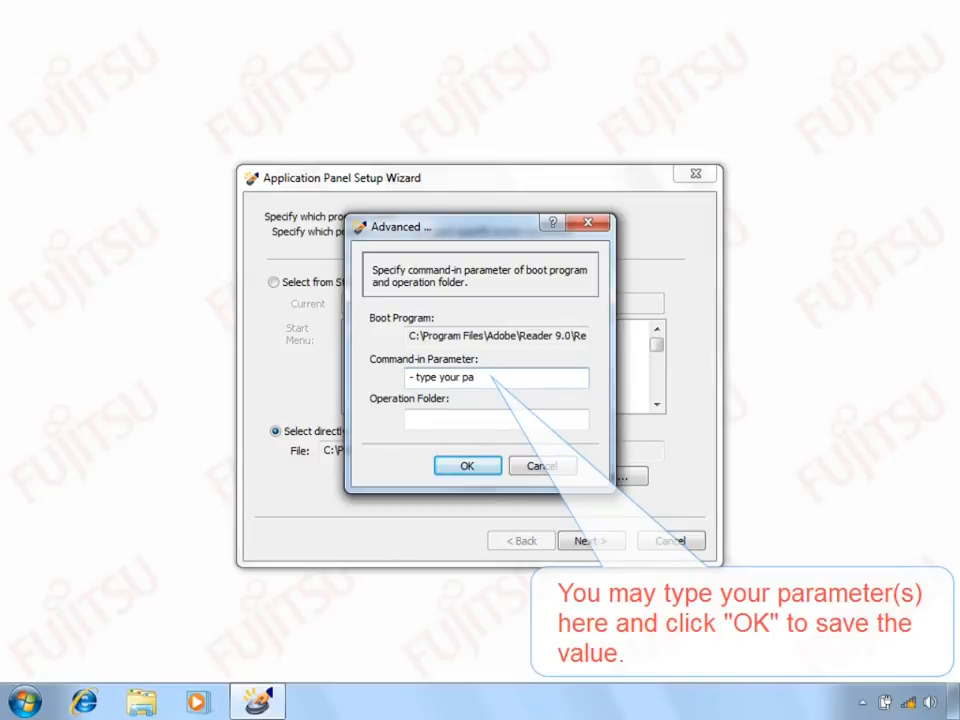
Discard the typed sample launch parameter and advance the wizard to the sound settings page
text(rameter here)
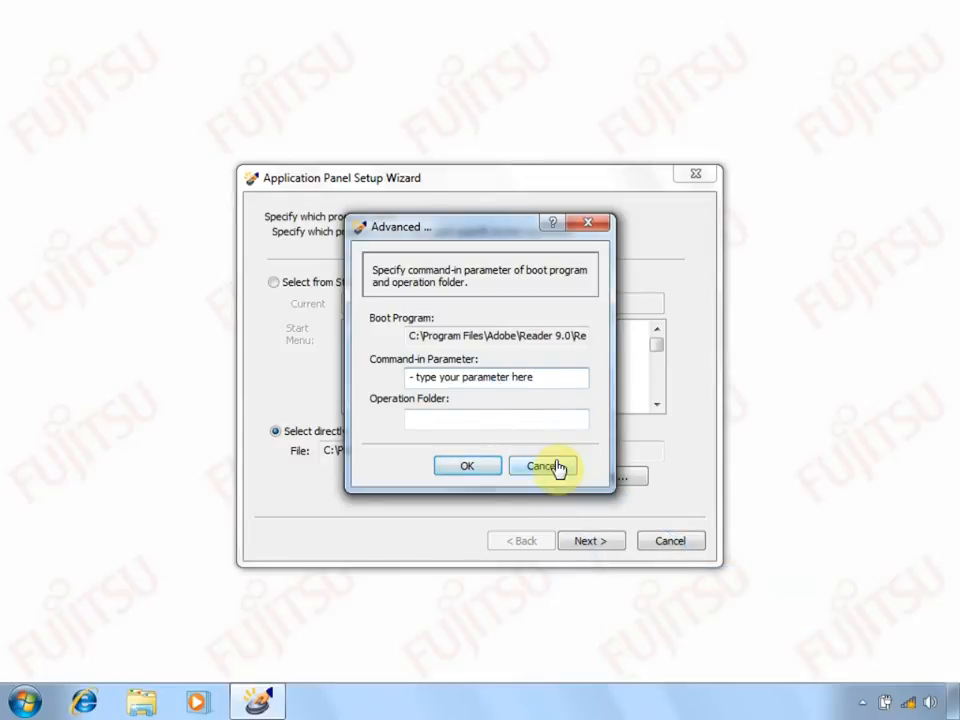
click(543, 466)
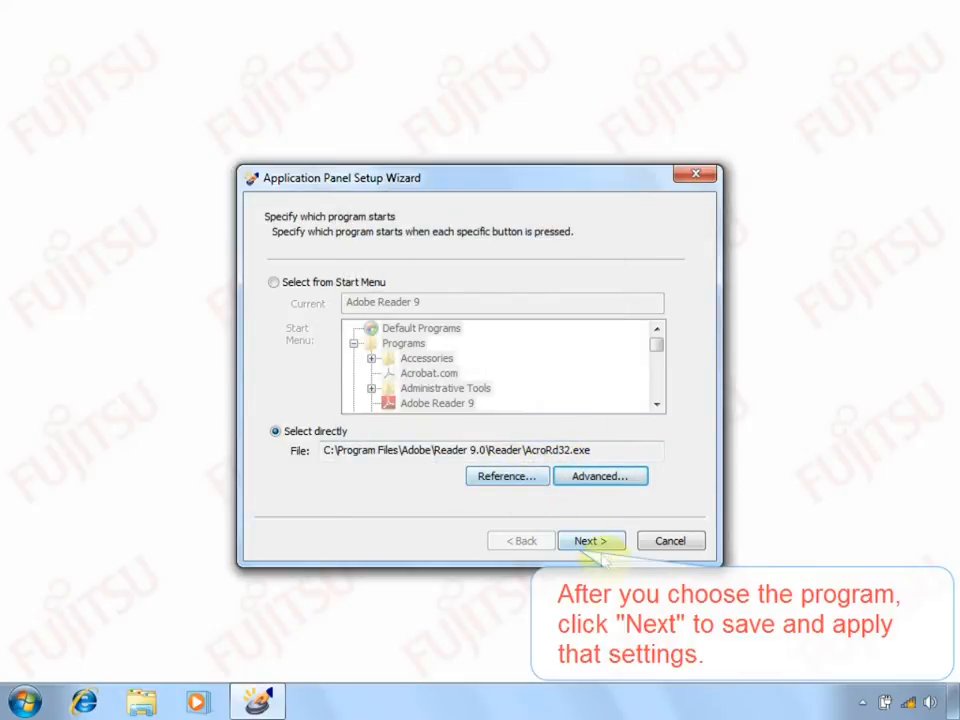
click(590, 540)
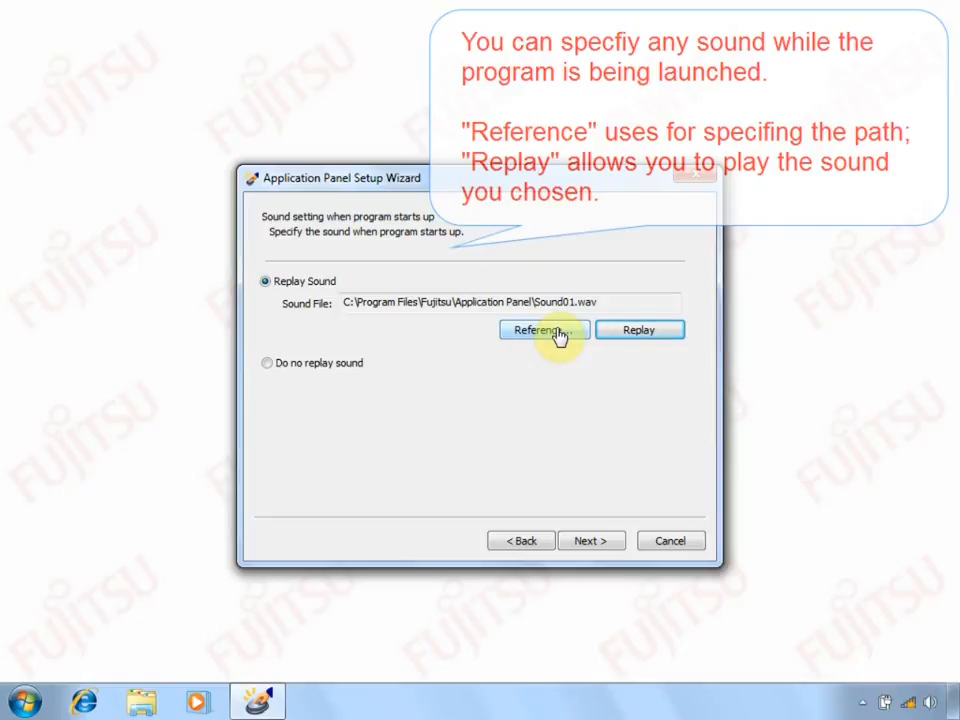
Set 'Do not replay sound', finish the wizard, and save the Presentation button setting
click(543, 330)
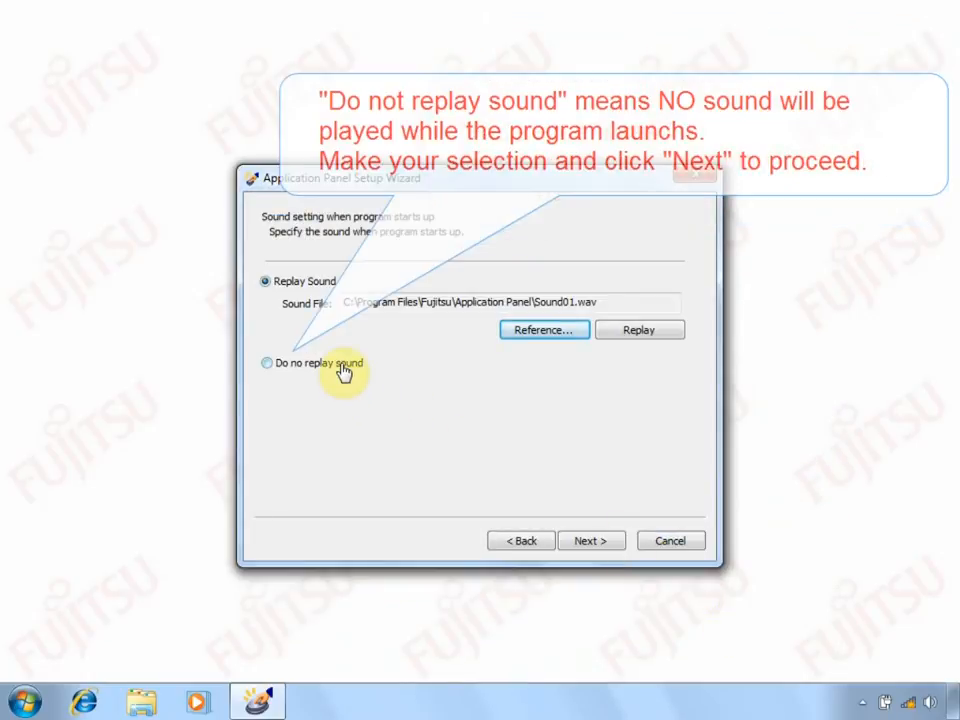
click(266, 363)
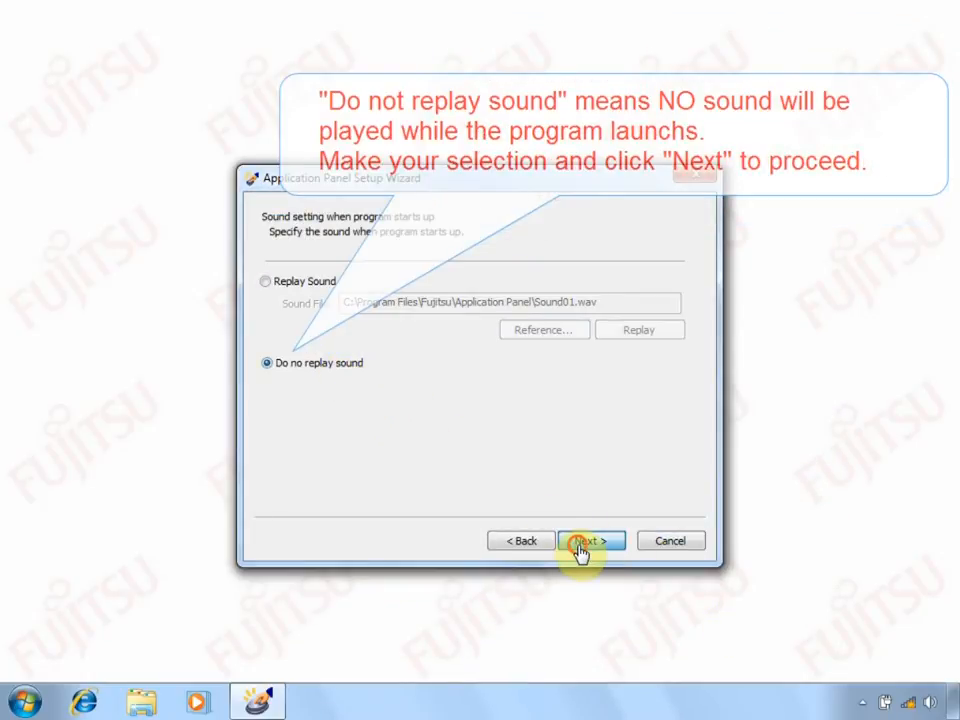
click(589, 540)
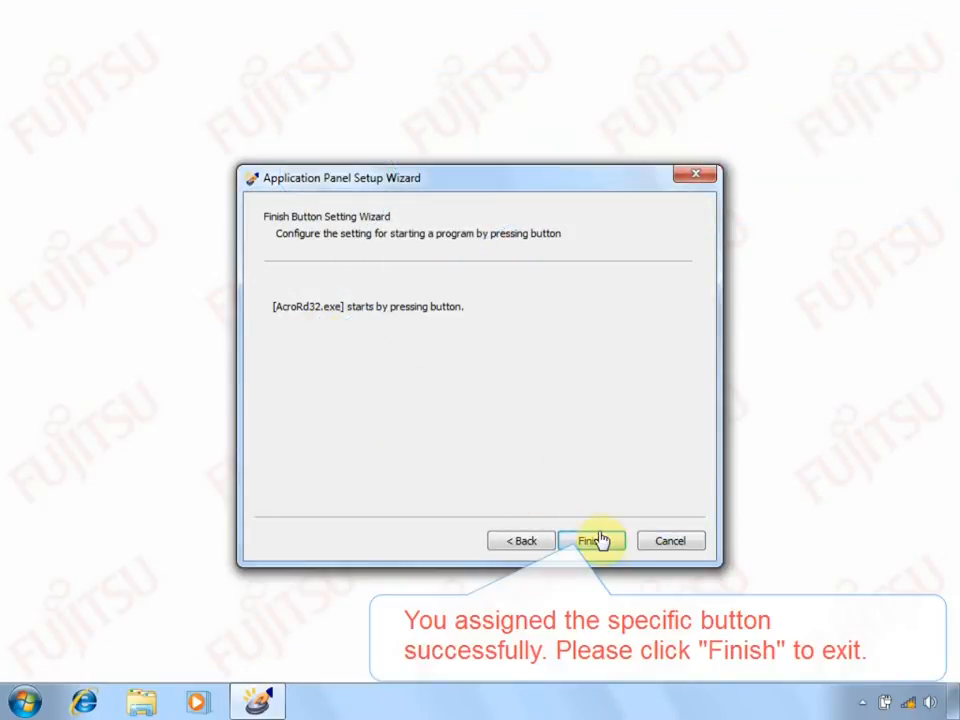
click(592, 540)
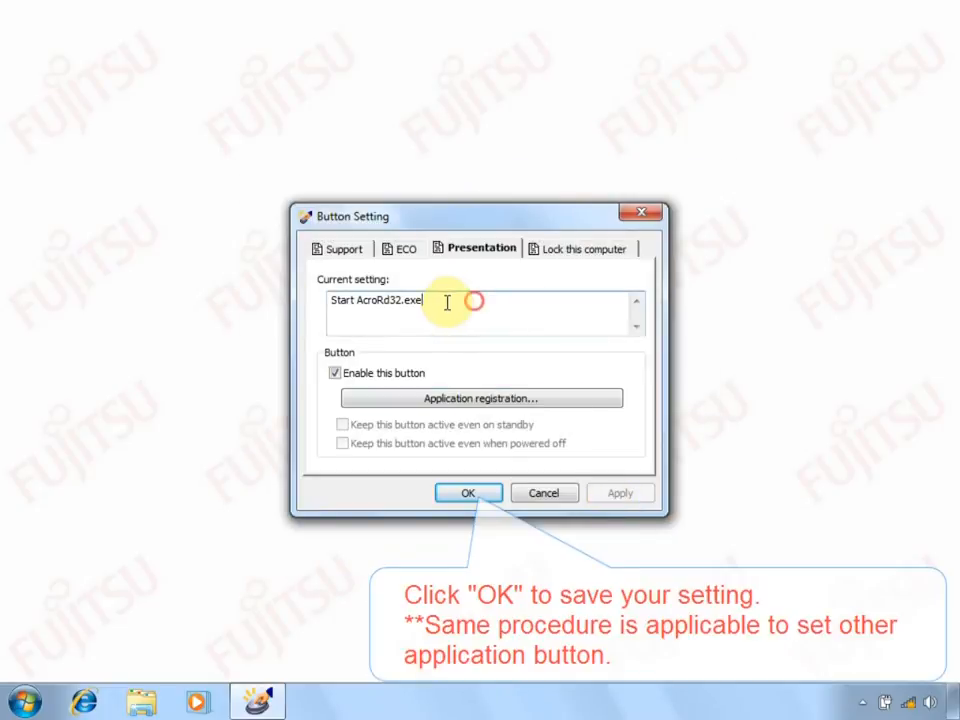
click(467, 492)
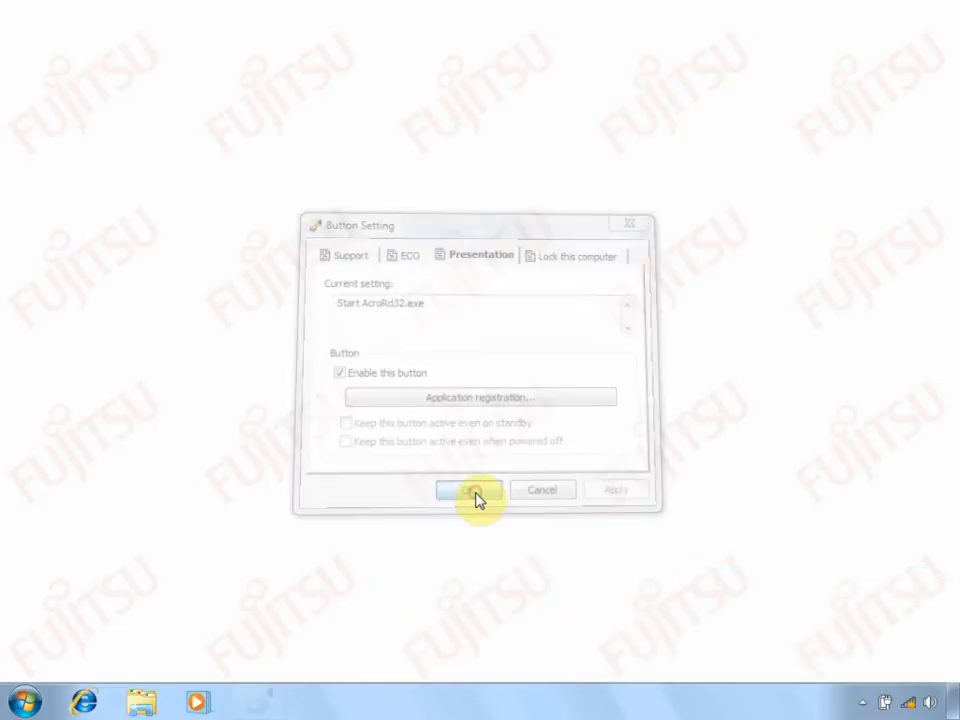
Reopen the LifeBook Application Panel folder in the Start Menu to launch the initialization tool
click(18, 703)
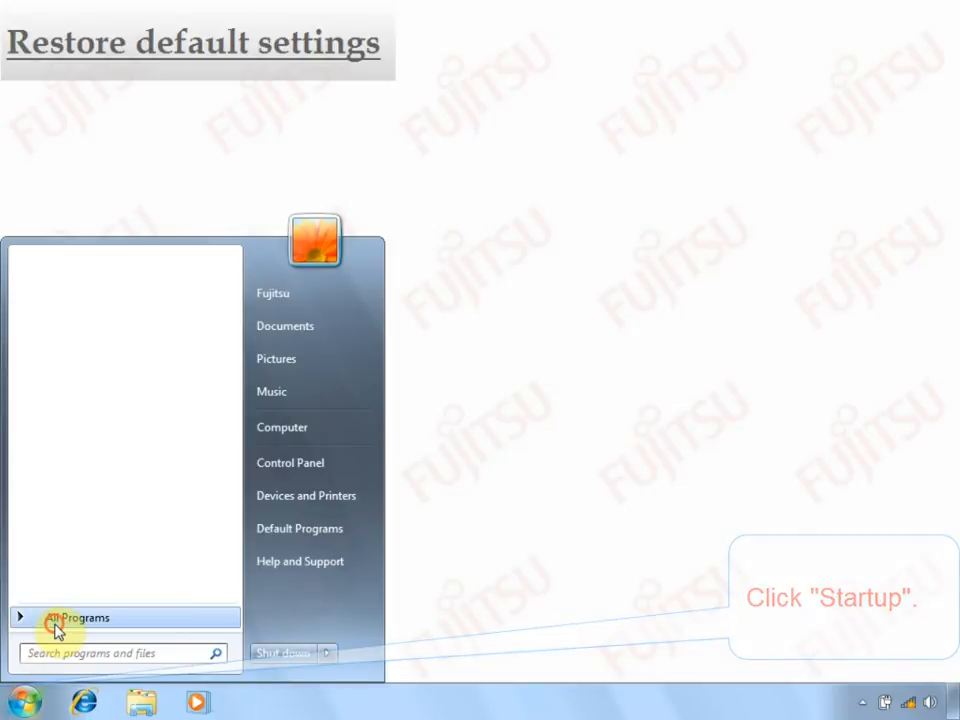
click(80, 617)
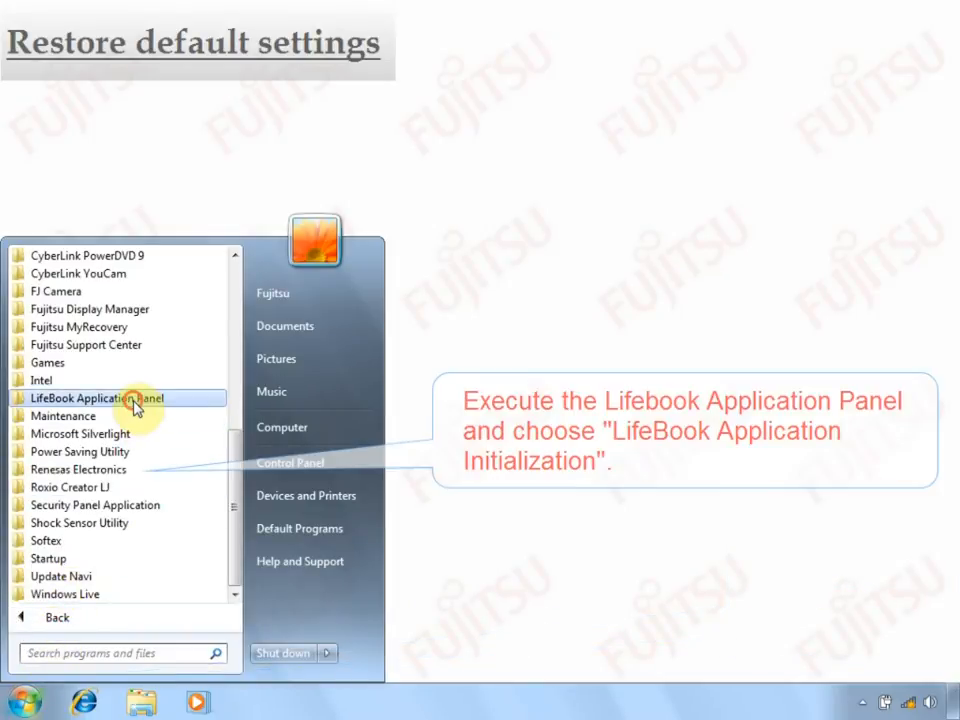
click(97, 397)
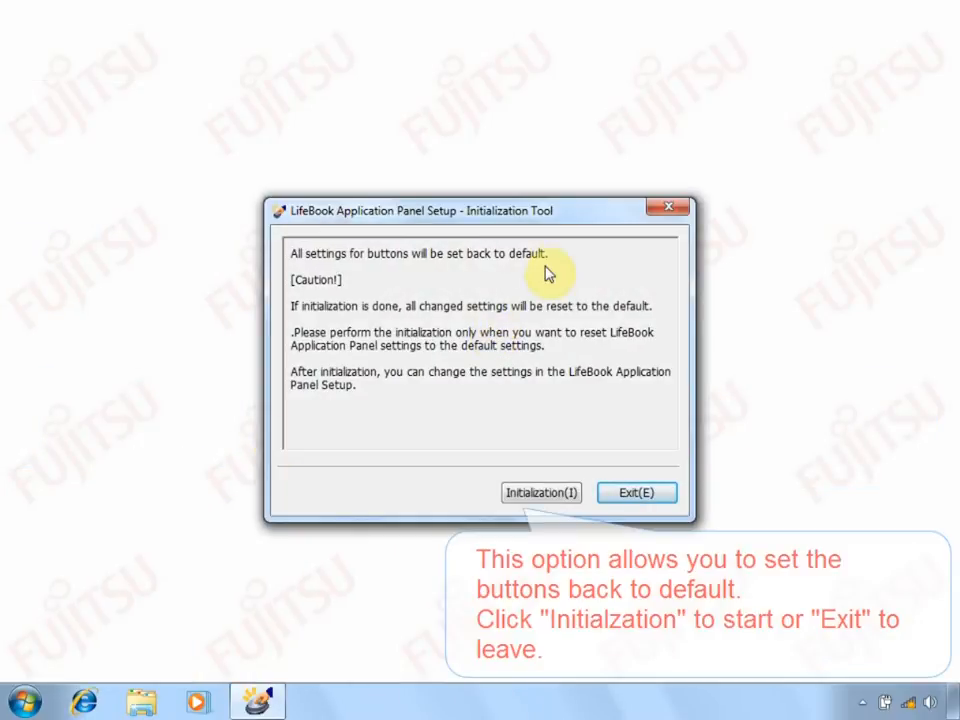
mouse_move(480, 418)
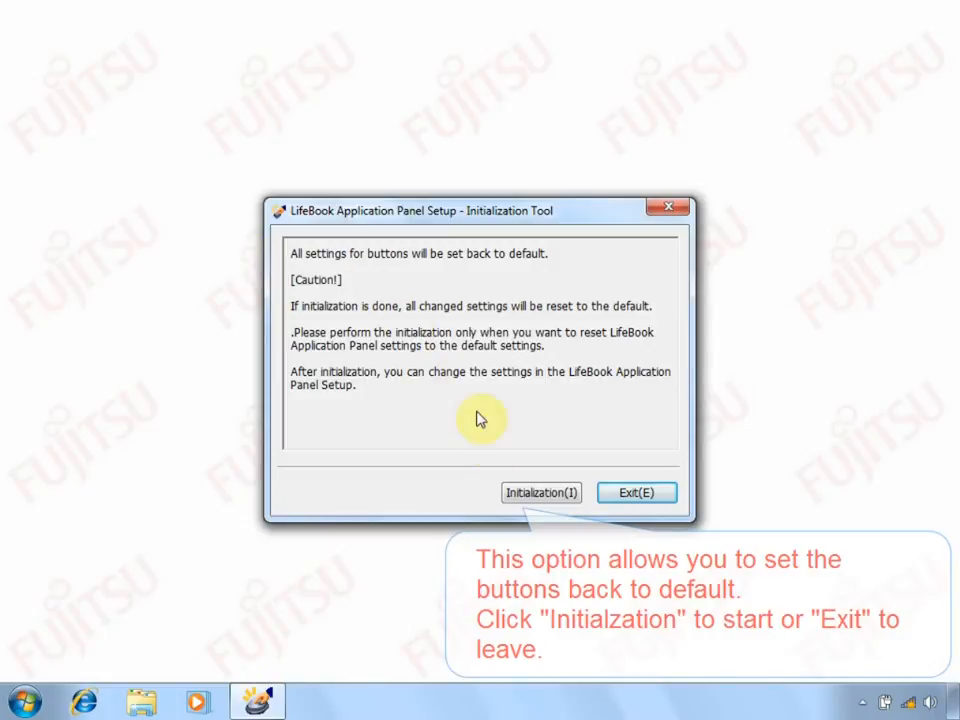
Run Initialization, confirm with Yes, and acknowledge the completion message
click(541, 492)
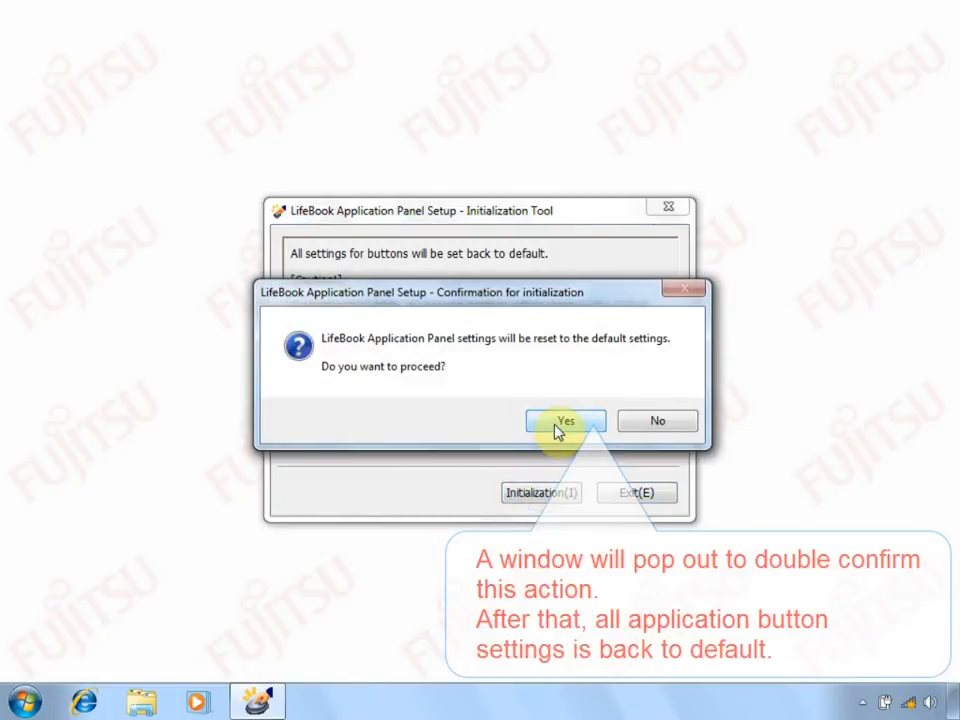
click(565, 420)
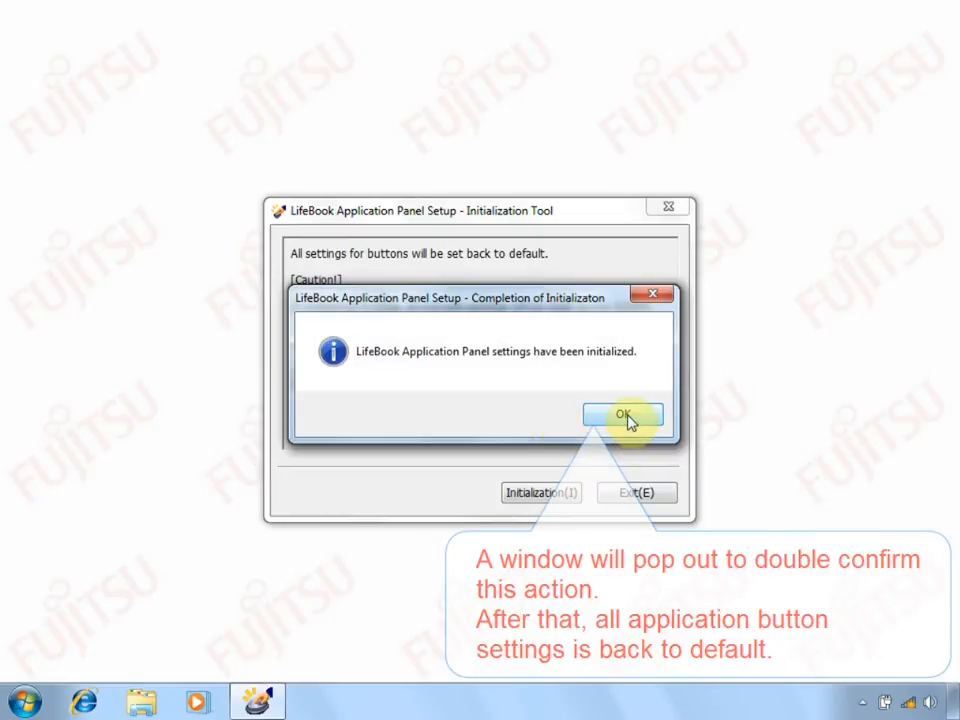
click(620, 414)
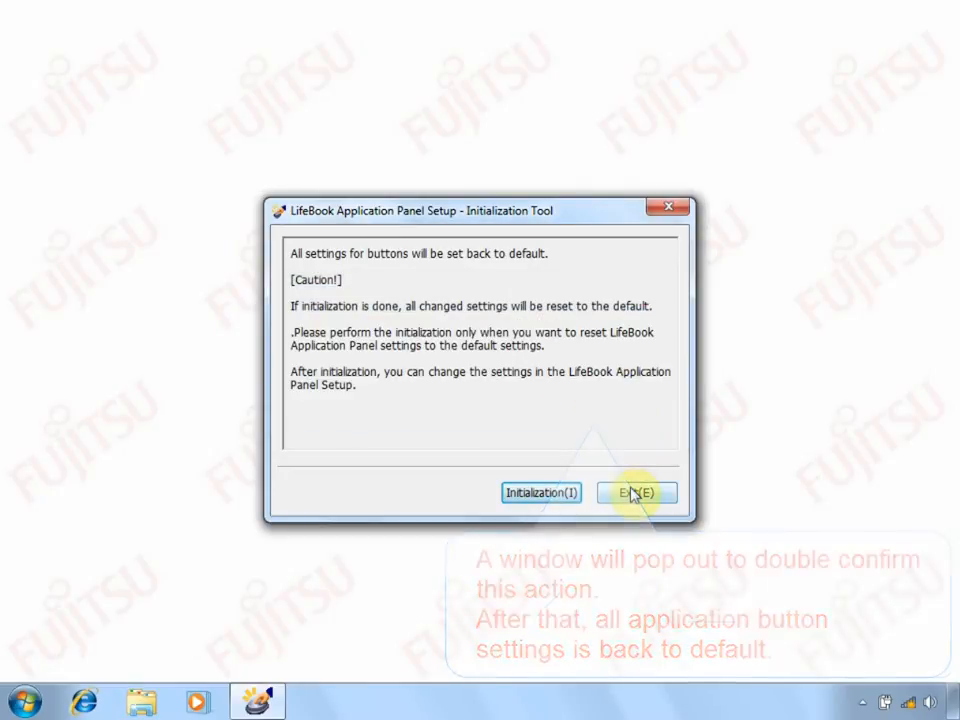